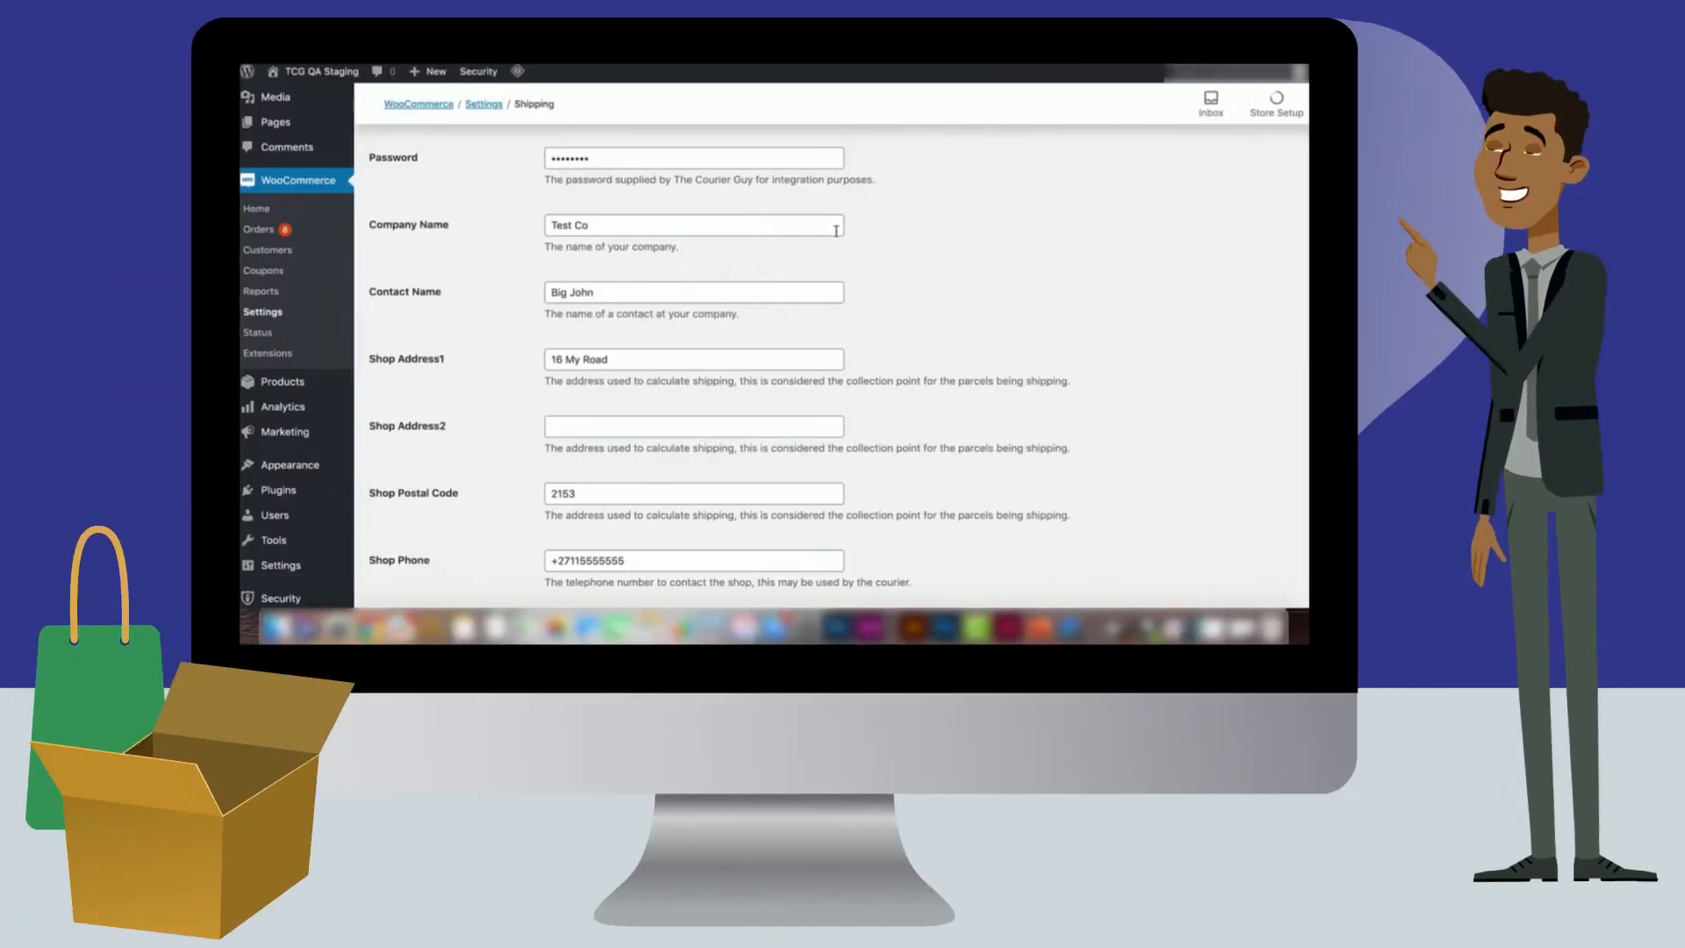
Step: Enter the company name Test Co in the Courier Guy shipping settings
click(694, 225)
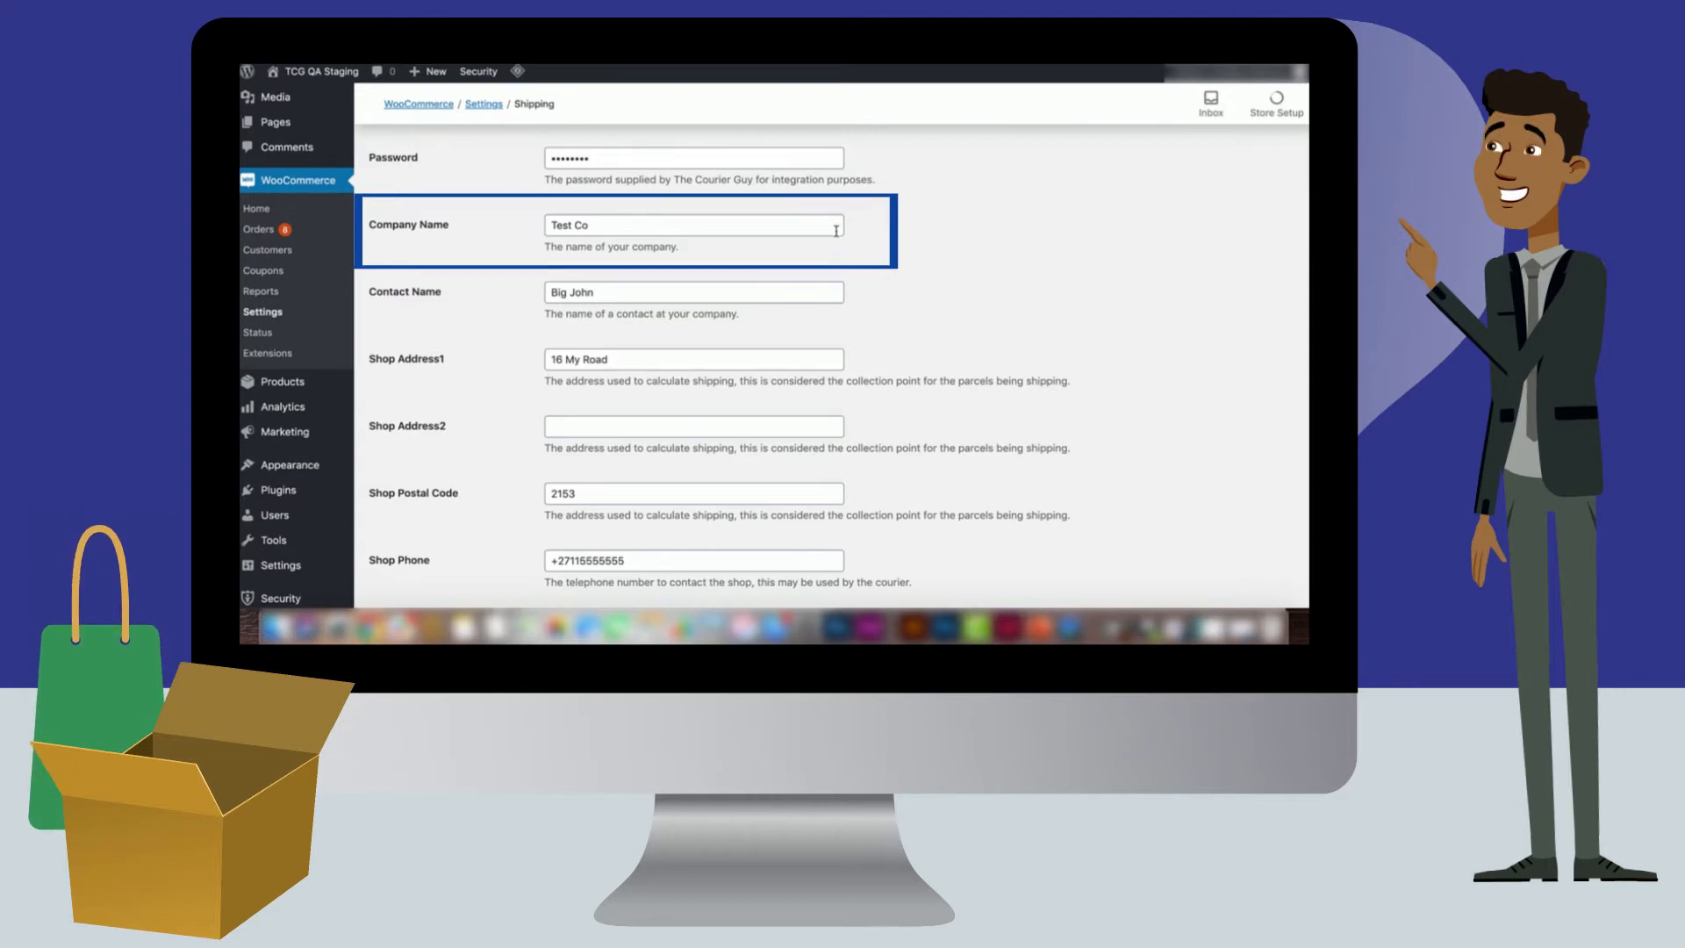
scroll(down, 3)
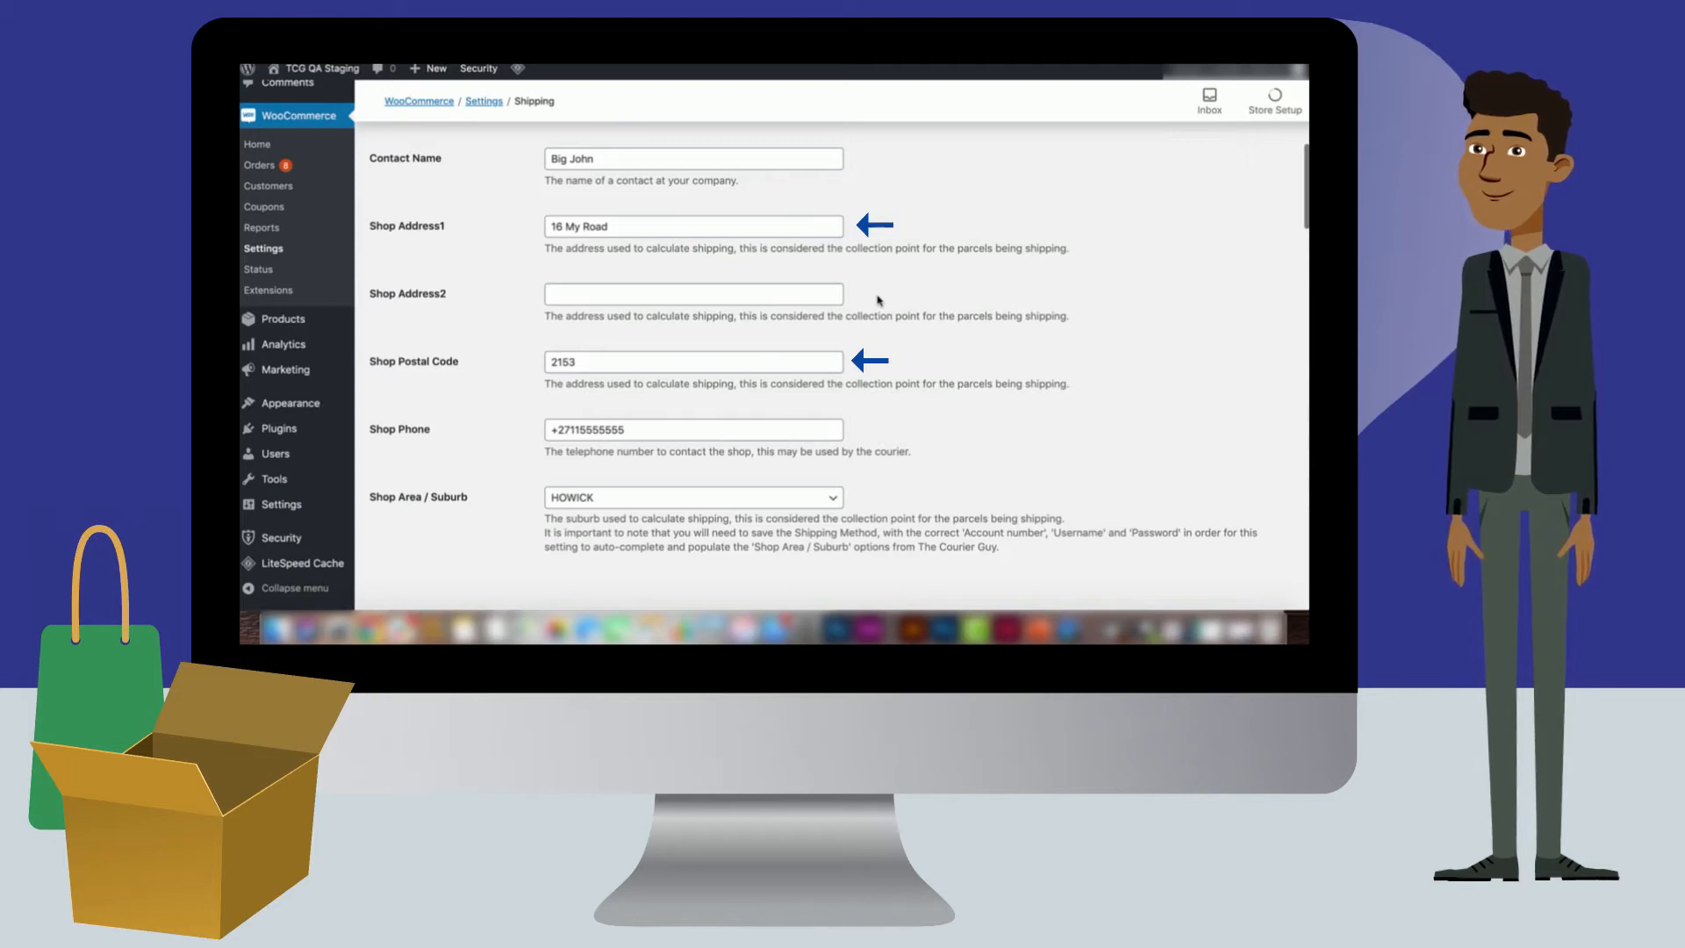
scroll(down, 3)
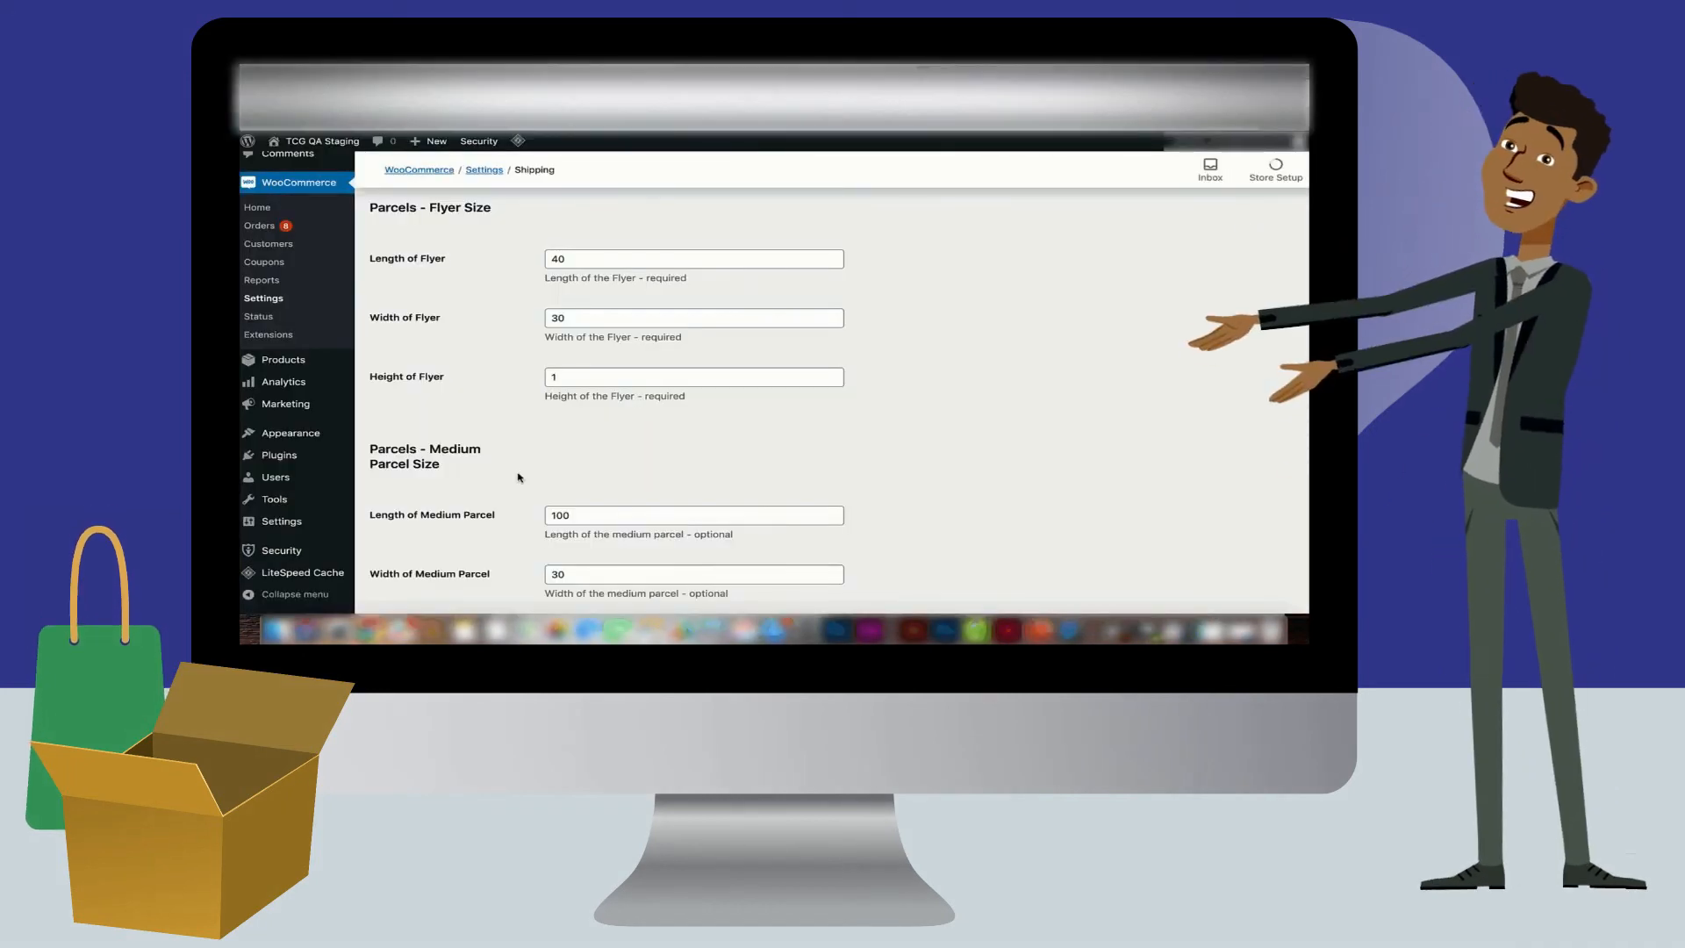
Step: Scroll down through the parcel size, insurance and free-shipping settings
scroll(down, 3)
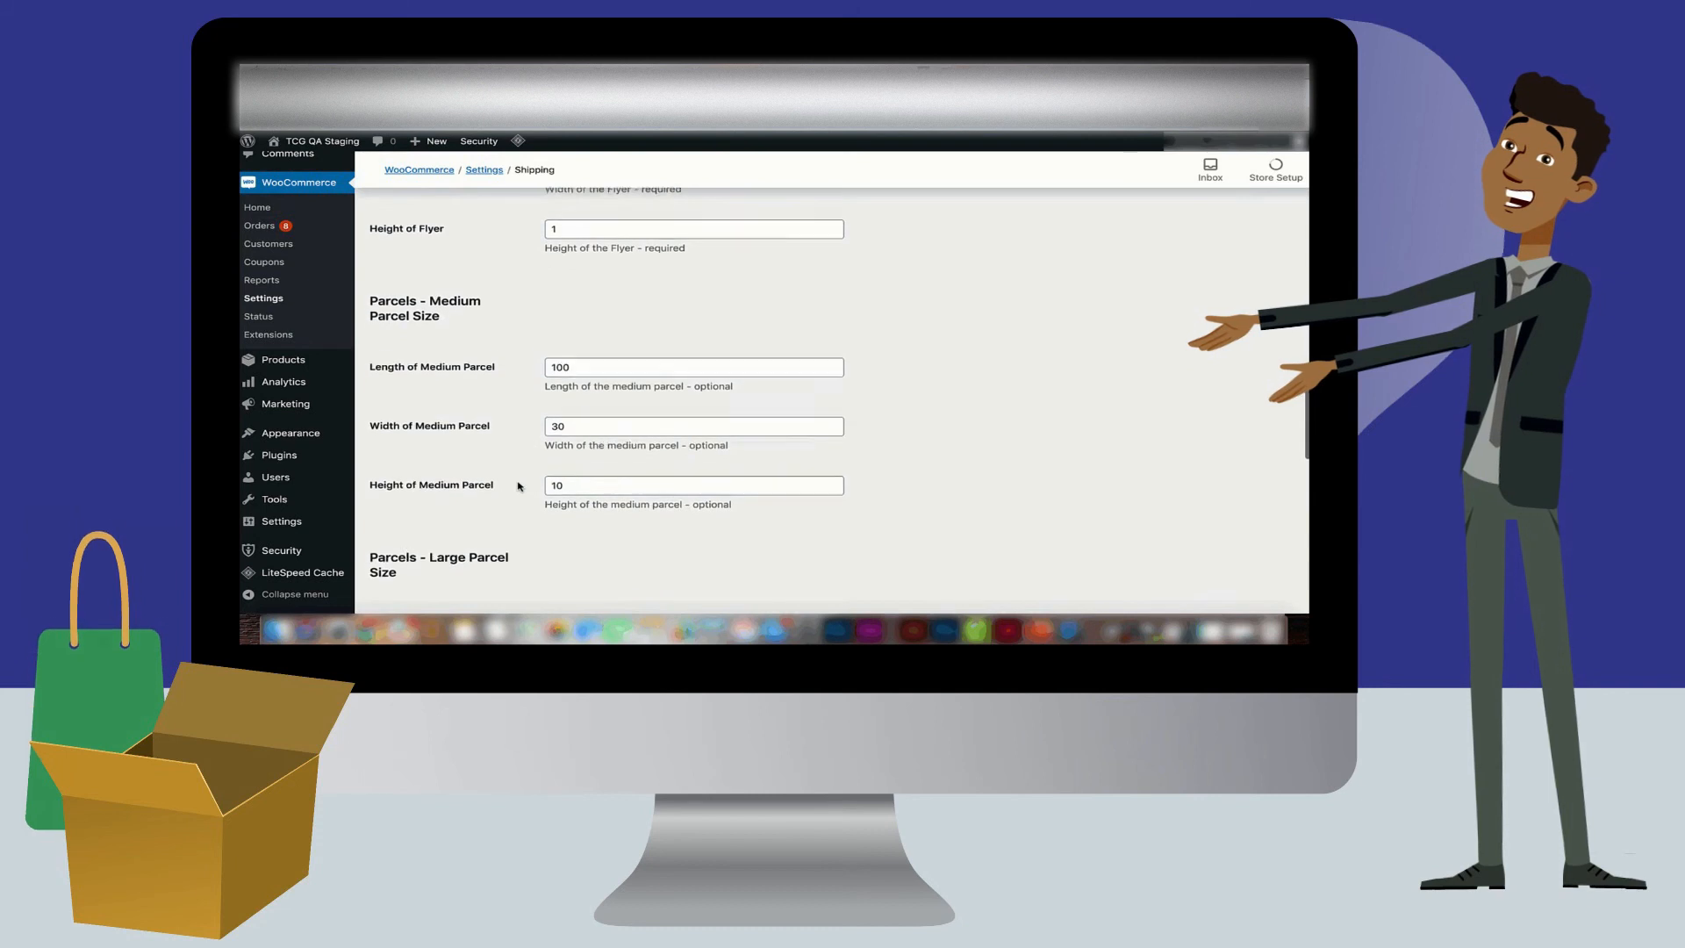
scroll(down, 3)
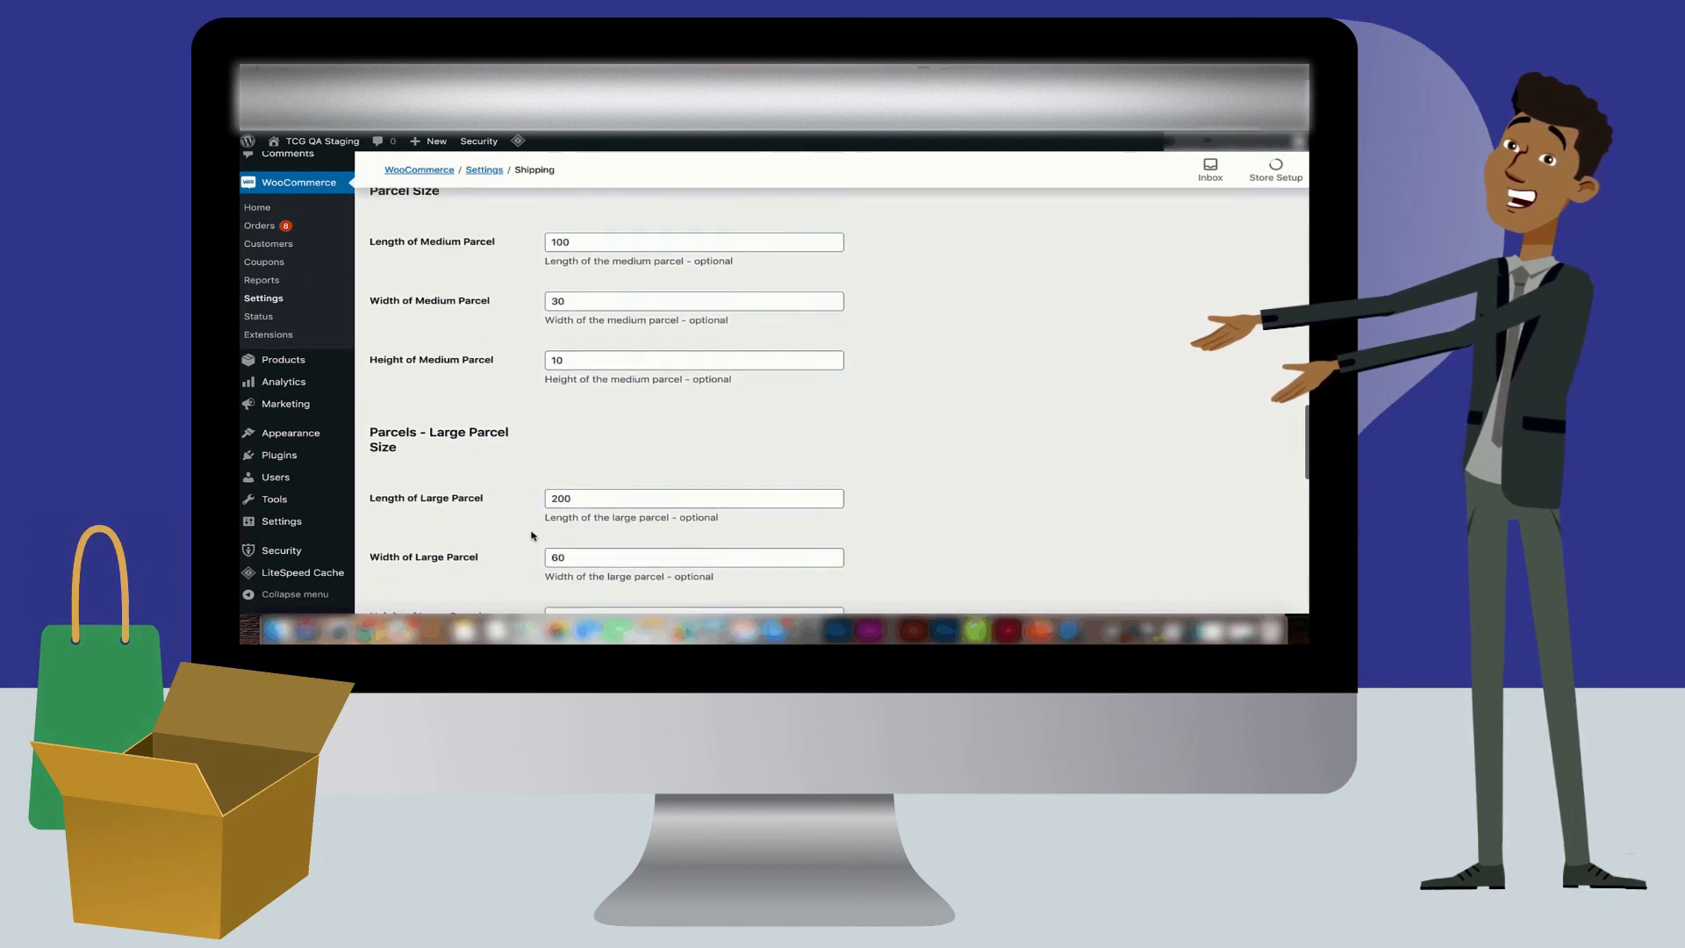
scroll(down, 3)
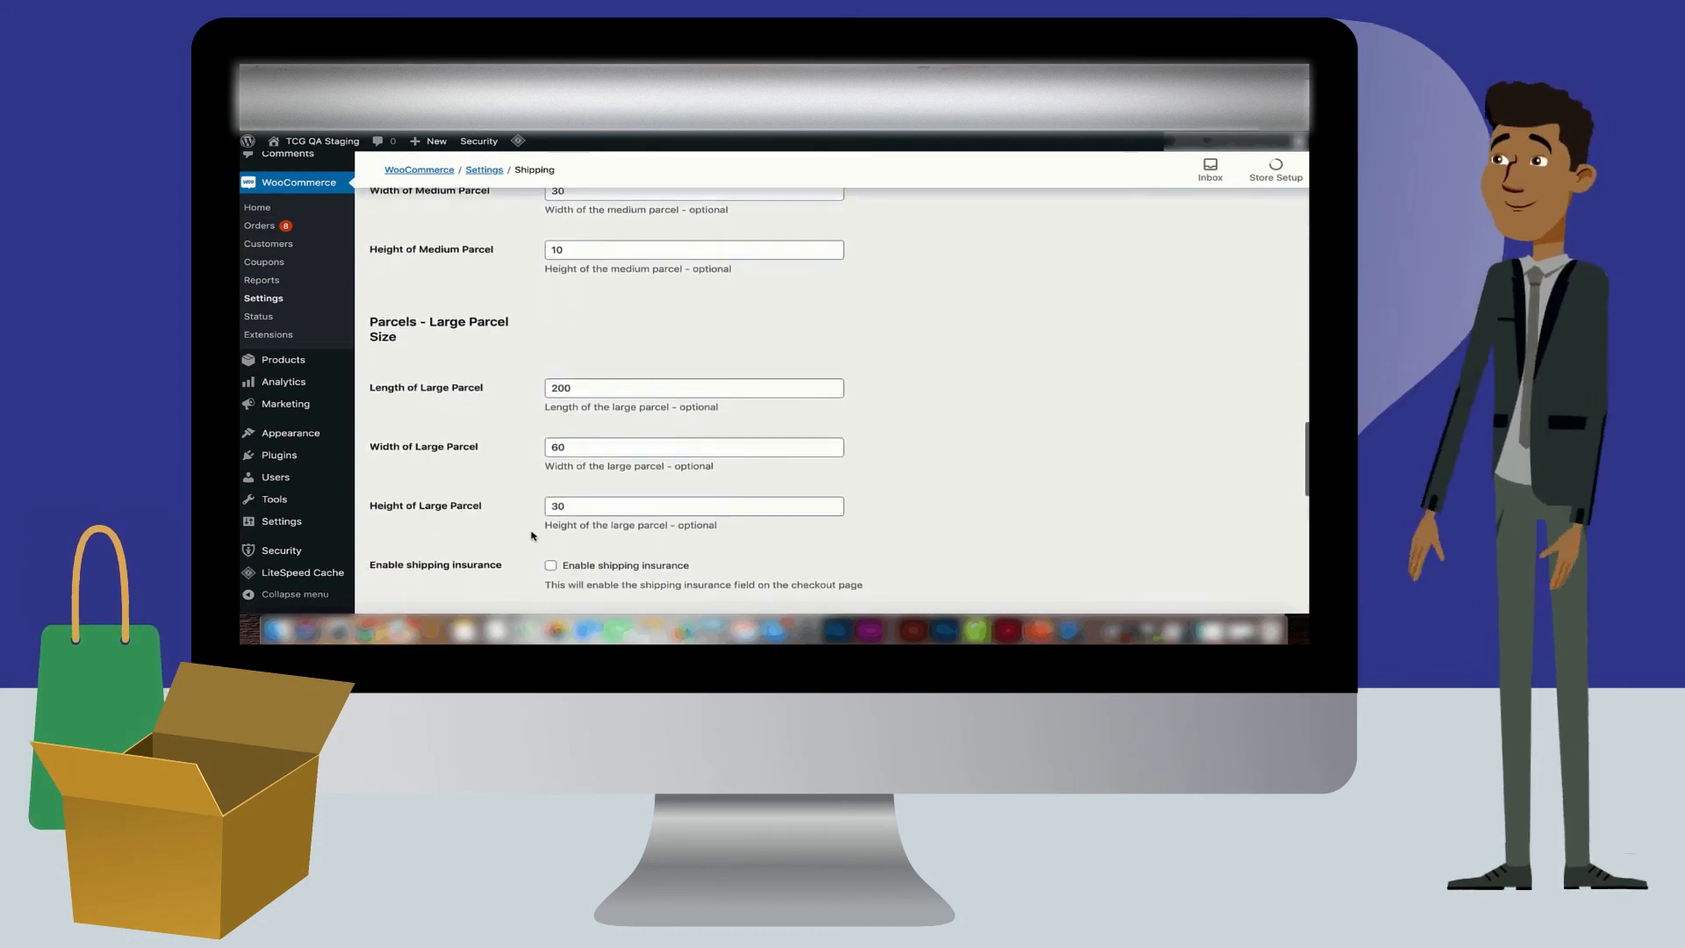
scroll(down, 3)
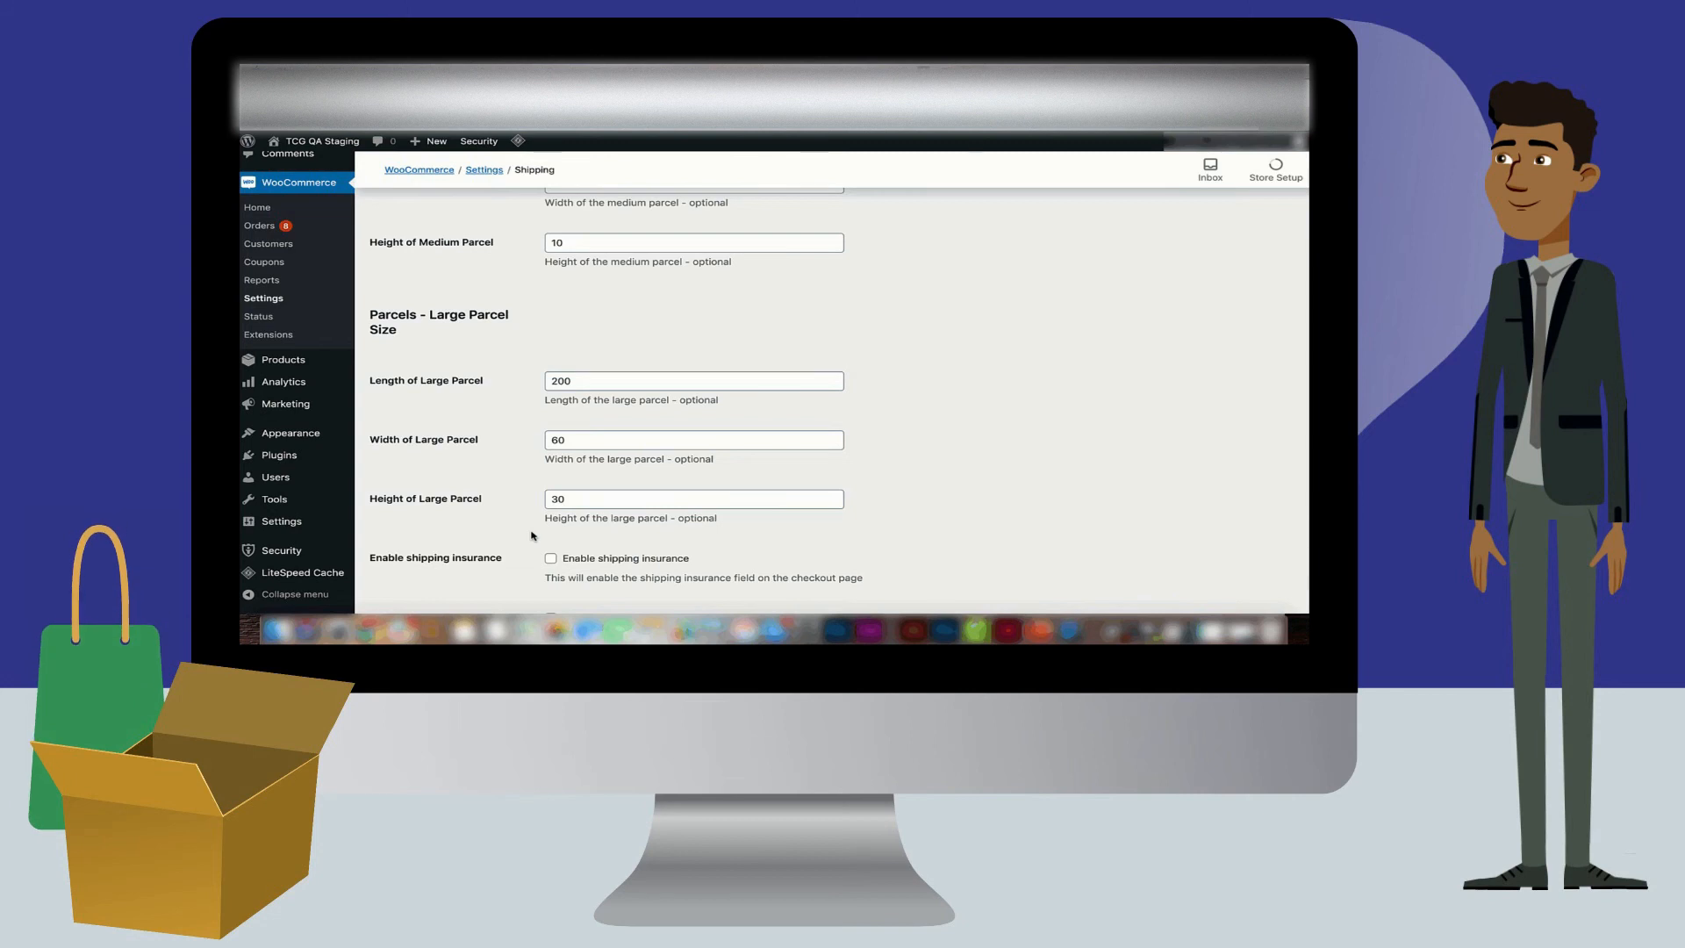
scroll(down, 3)
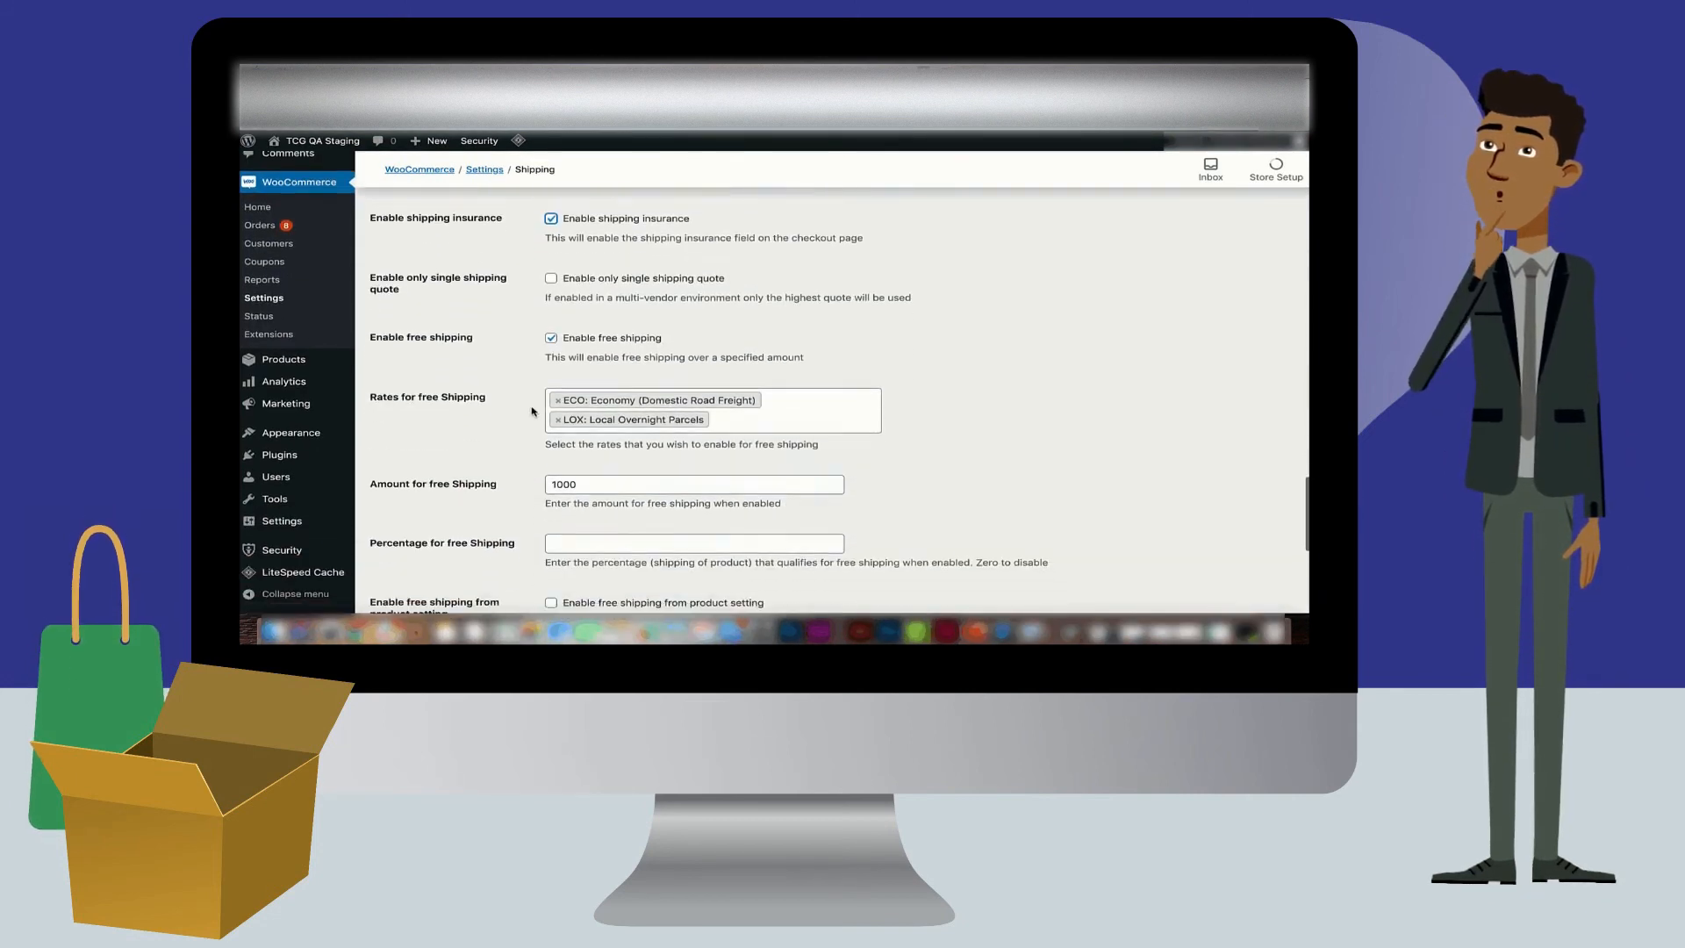
Step: Save the Courier Guy settings, then re-tick Enable shipping insurance
scroll(down, 3)
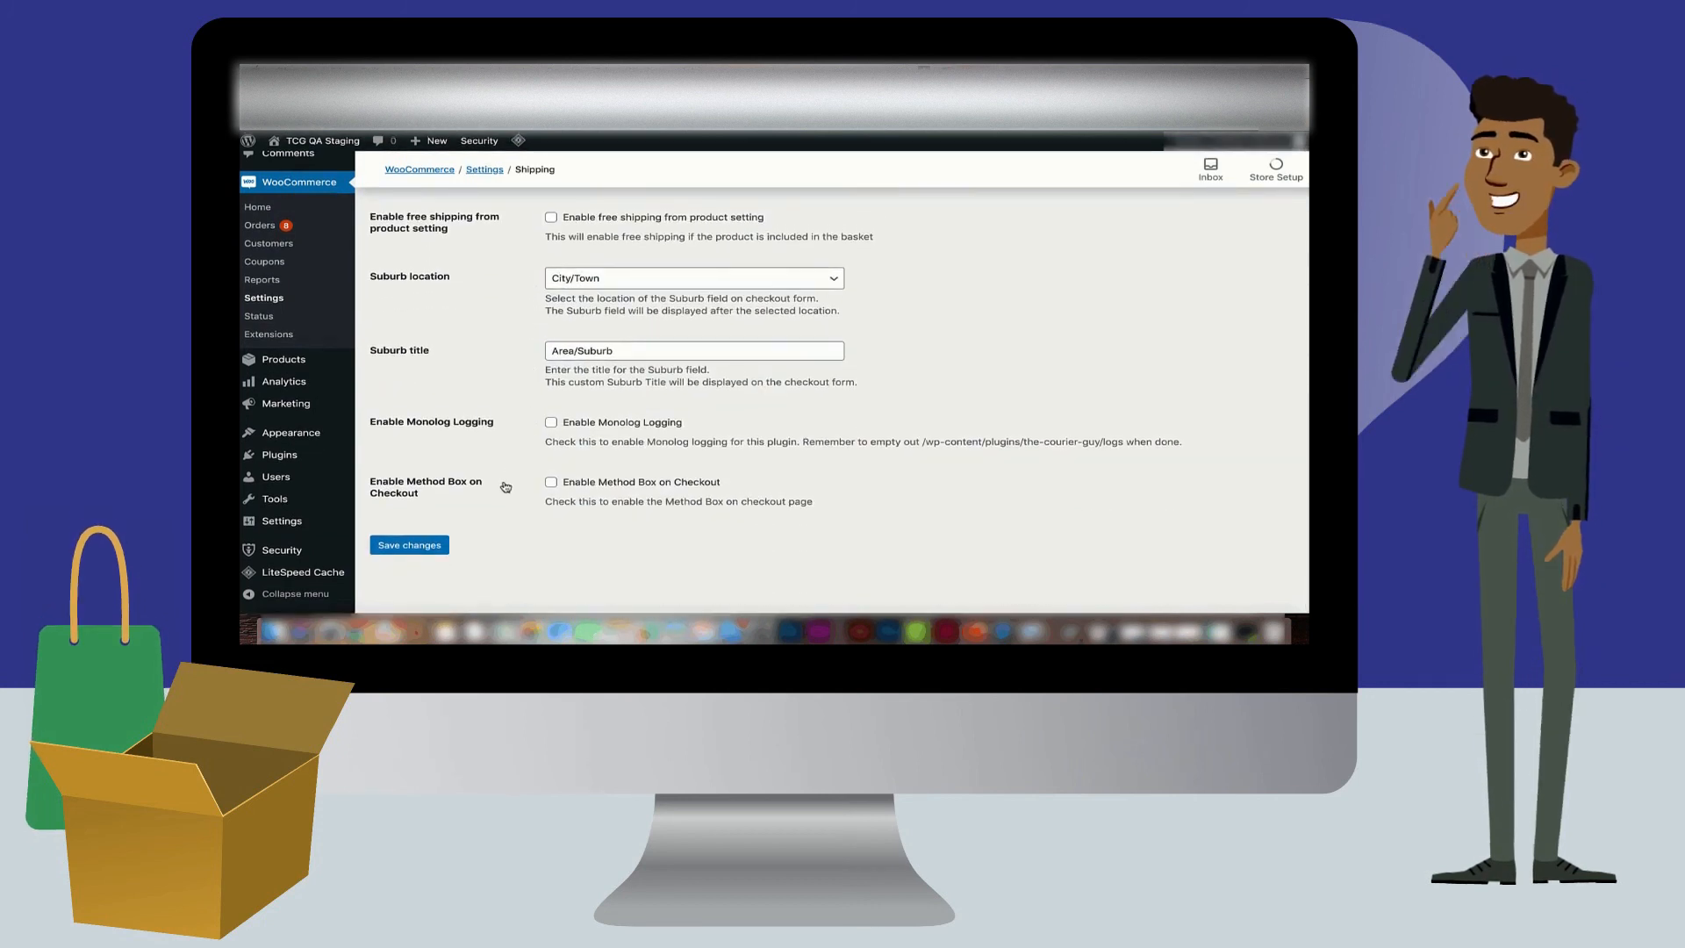
click(408, 545)
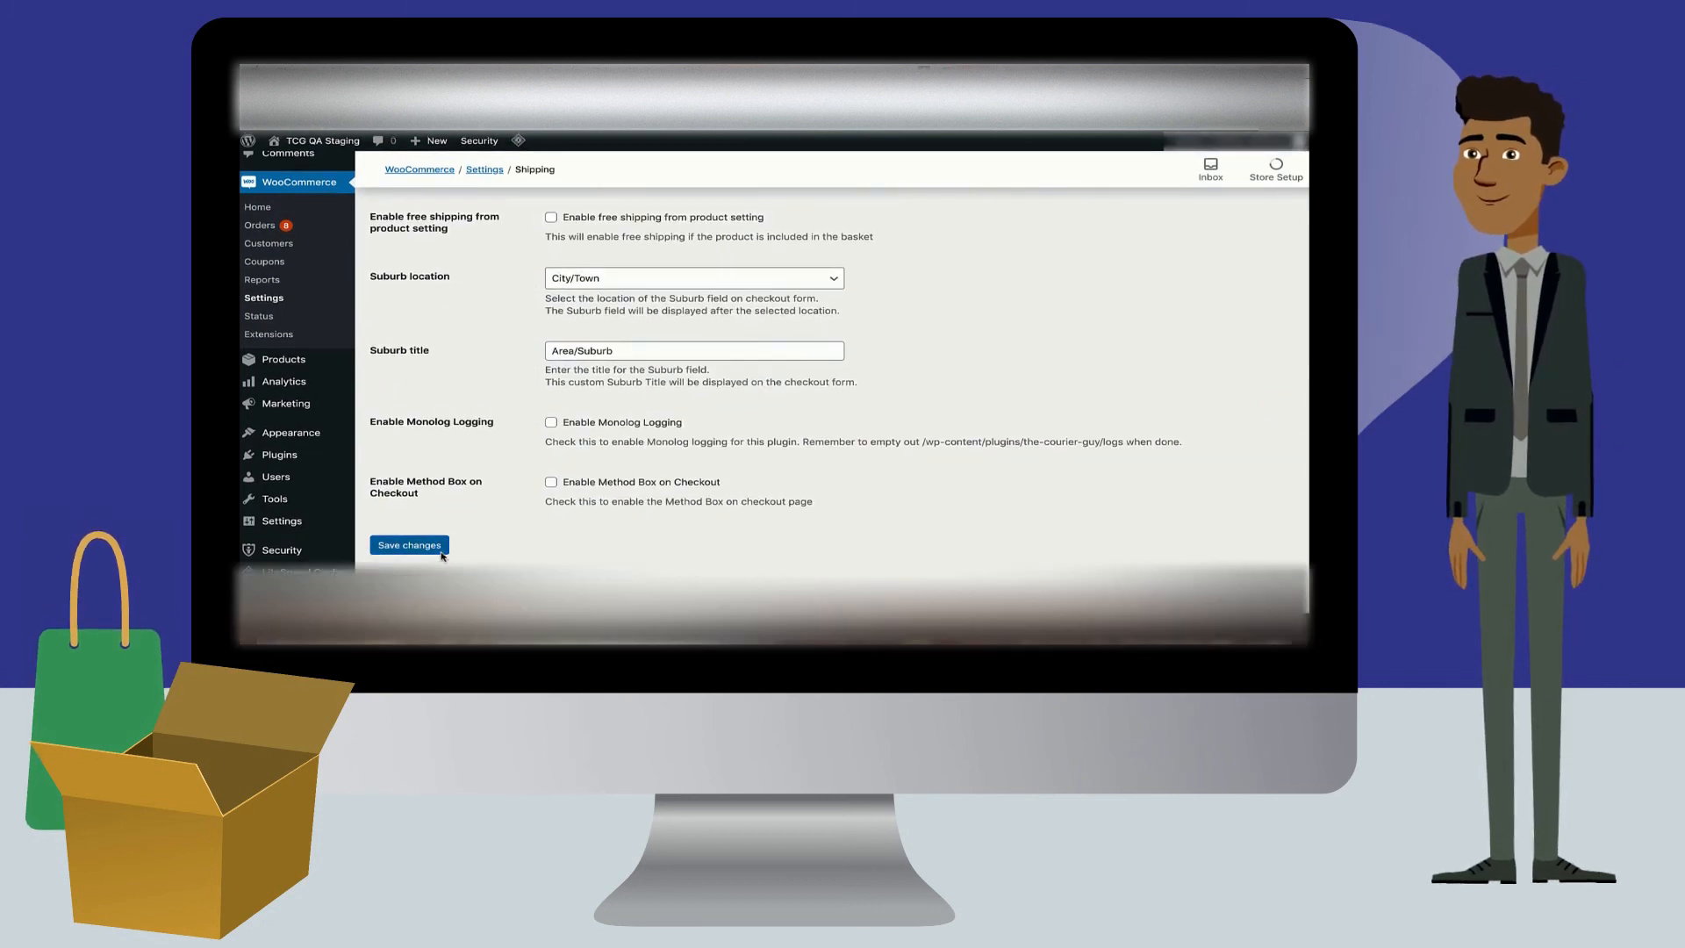
click(409, 545)
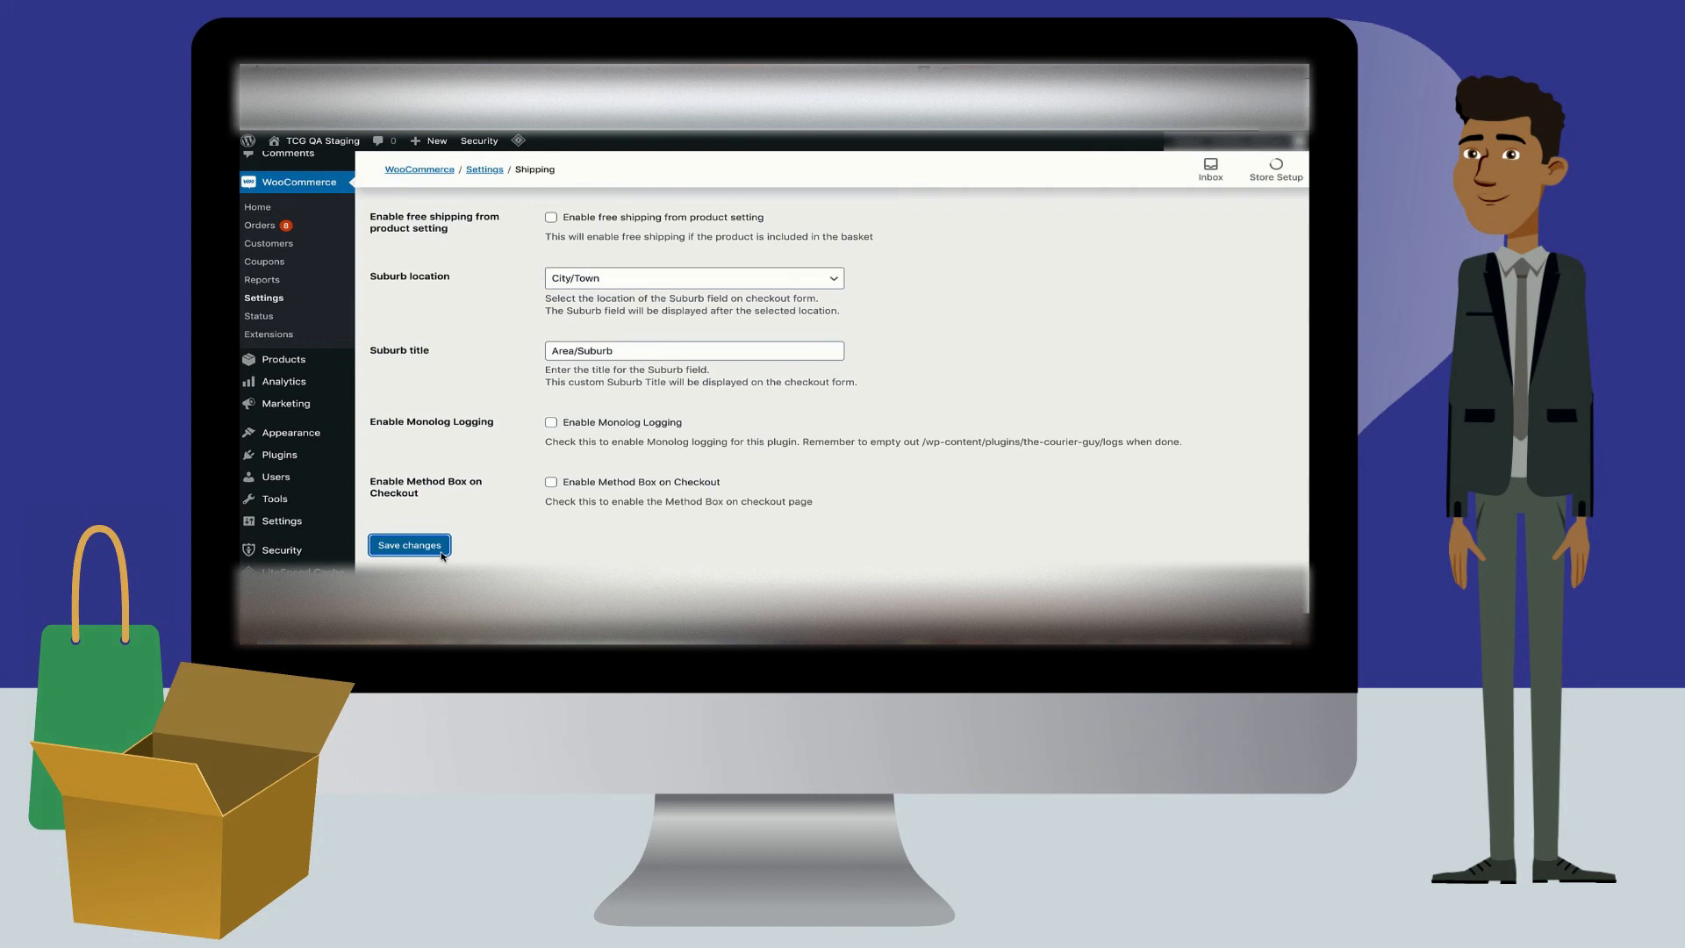
click(408, 545)
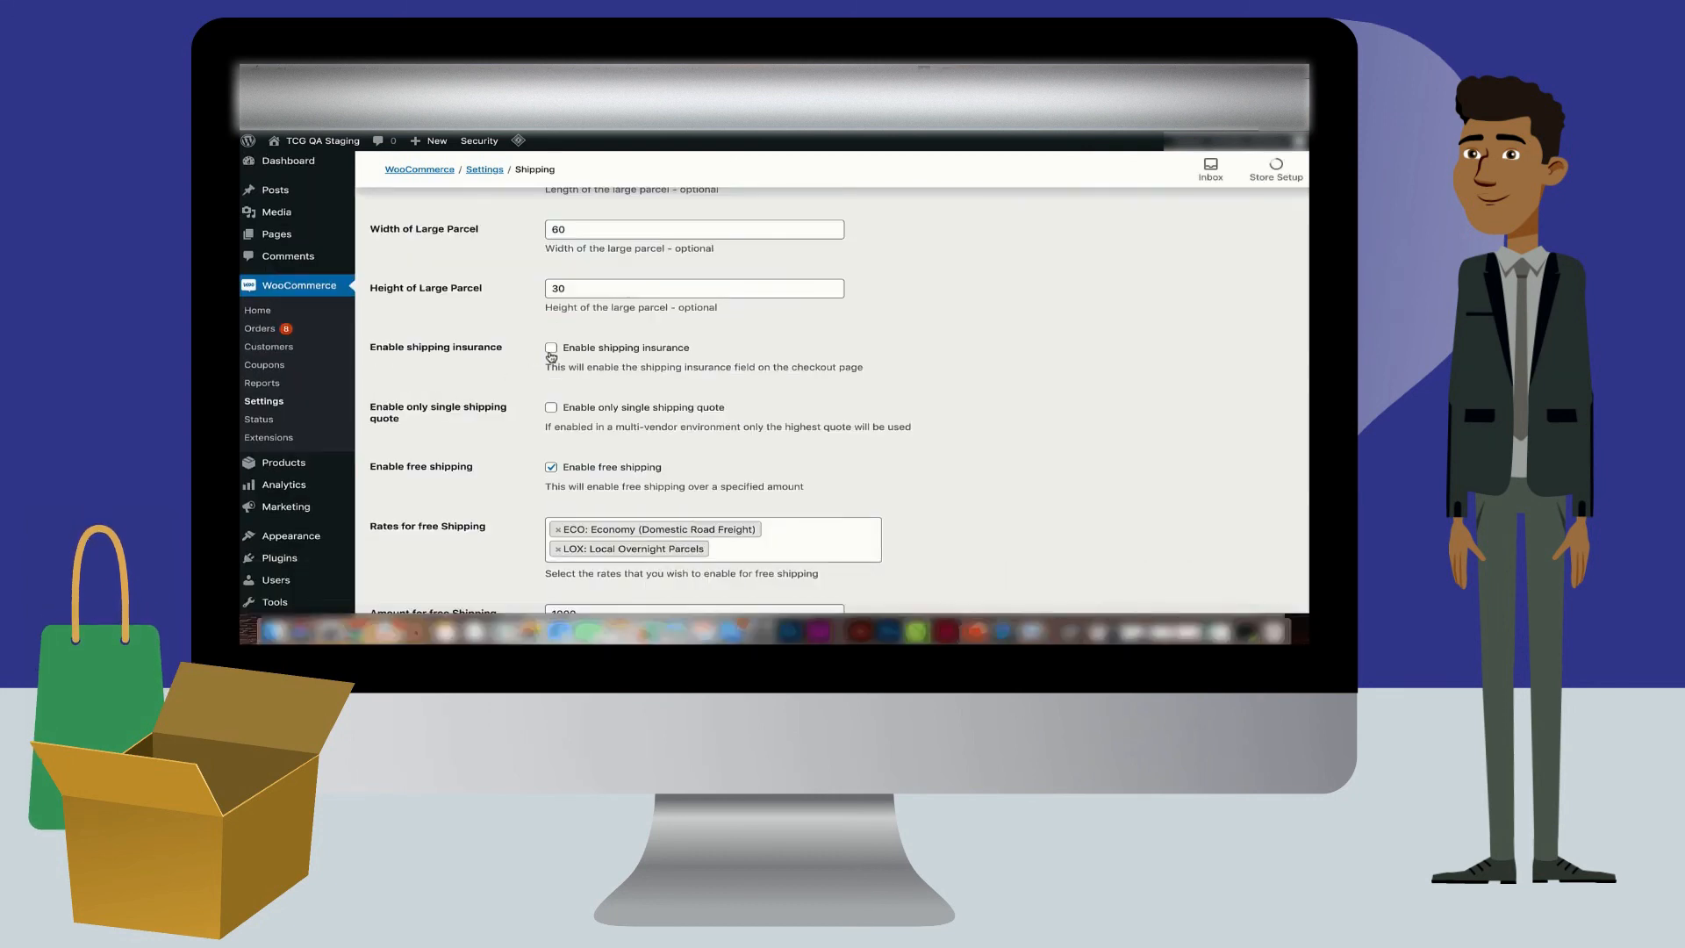
click(552, 348)
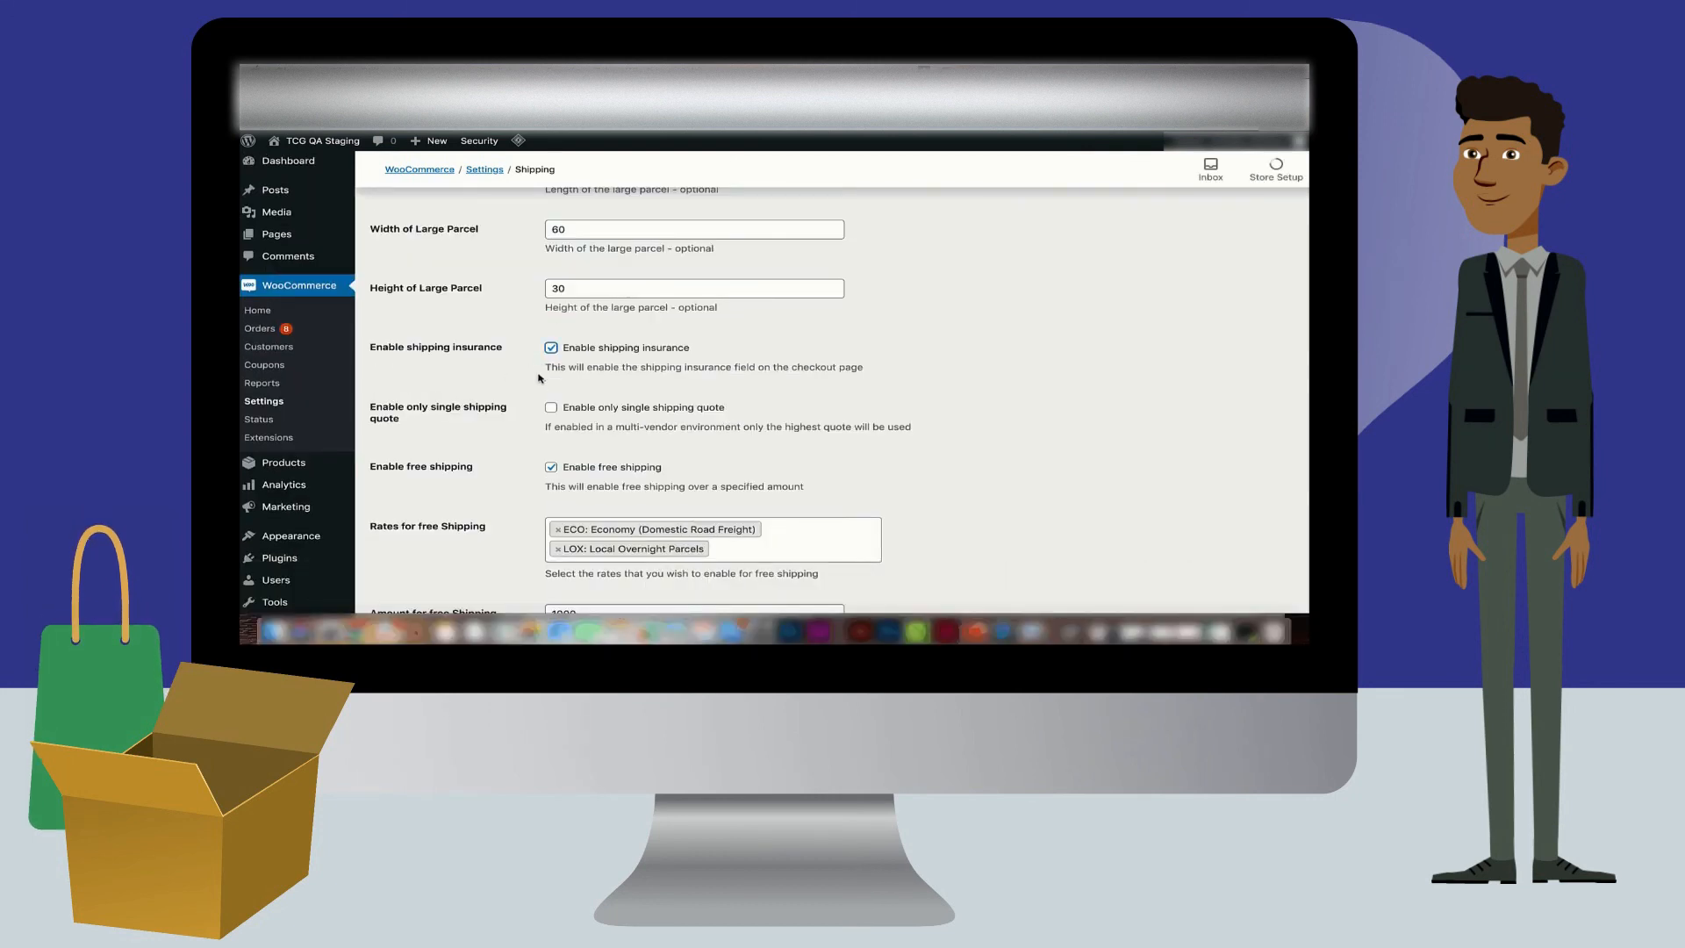
scroll(down, 3)
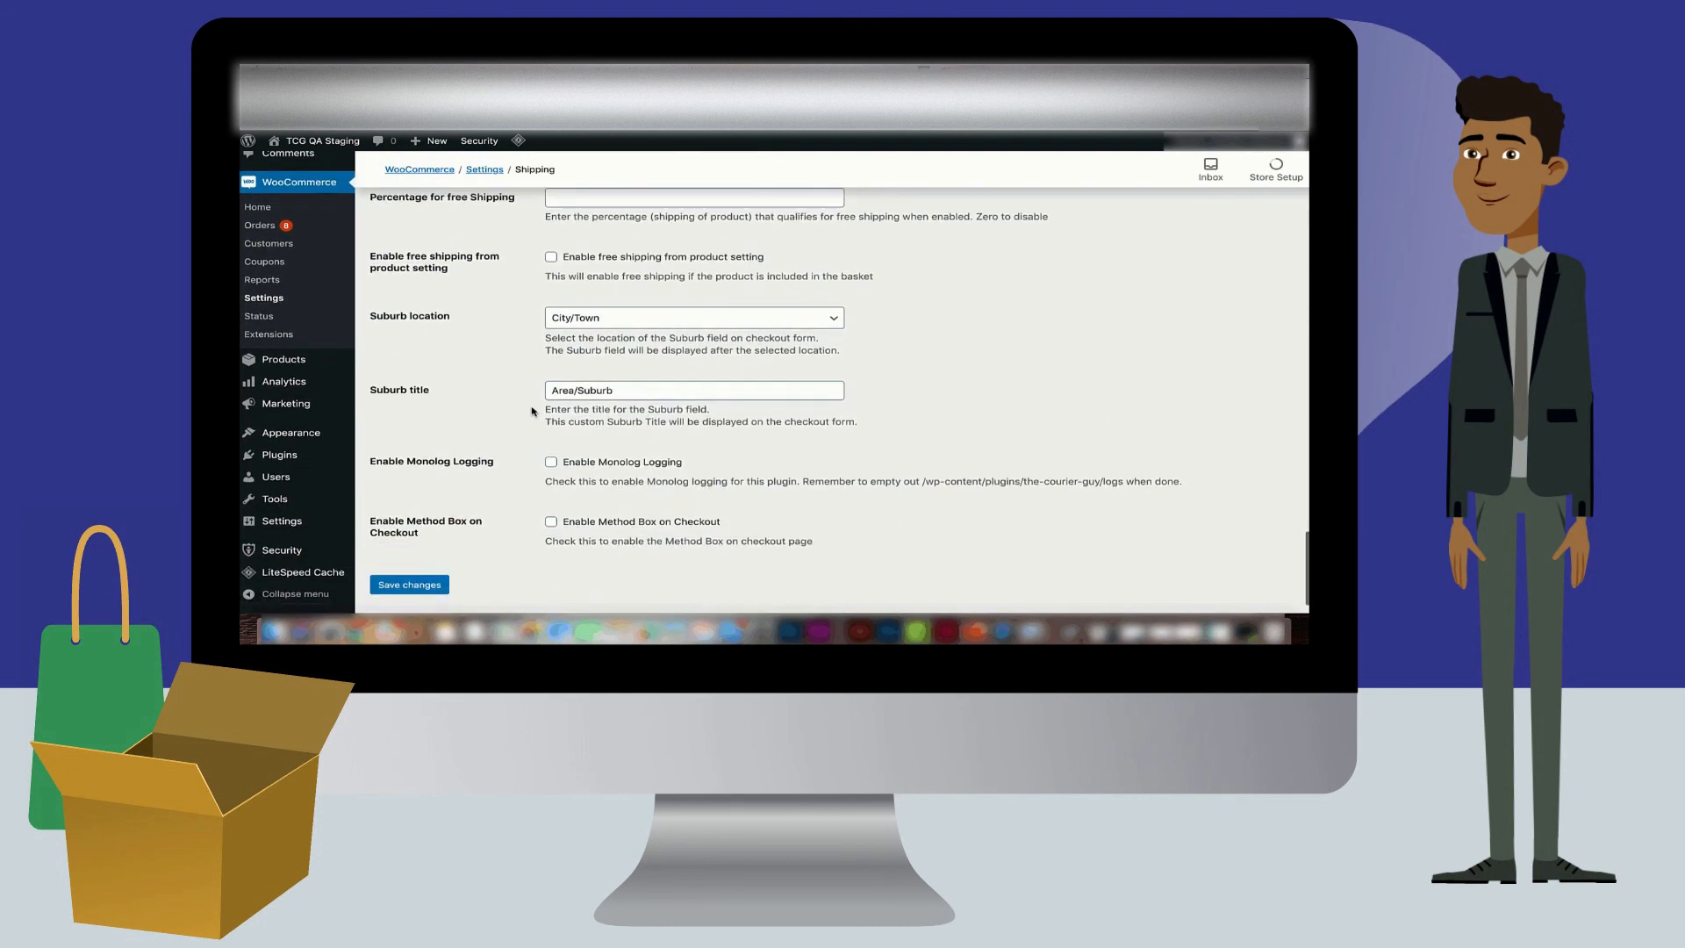